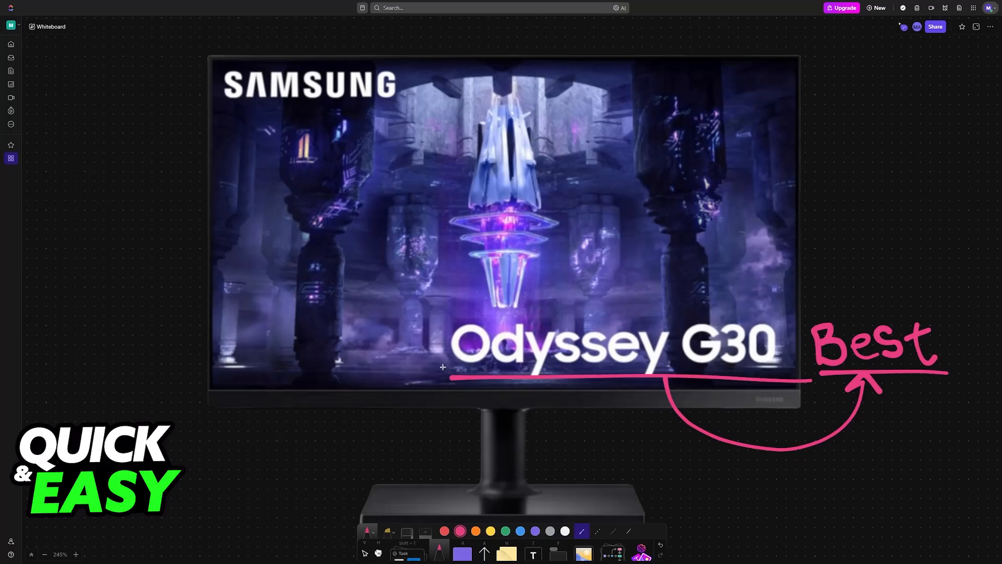
pyautogui.moveTo(597, 381)
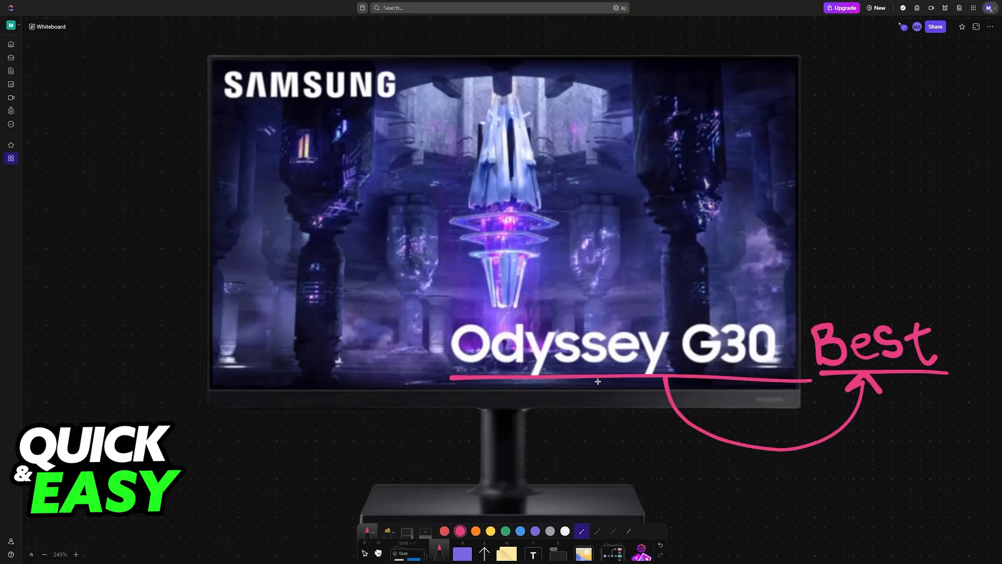
pyautogui.moveTo(539, 421)
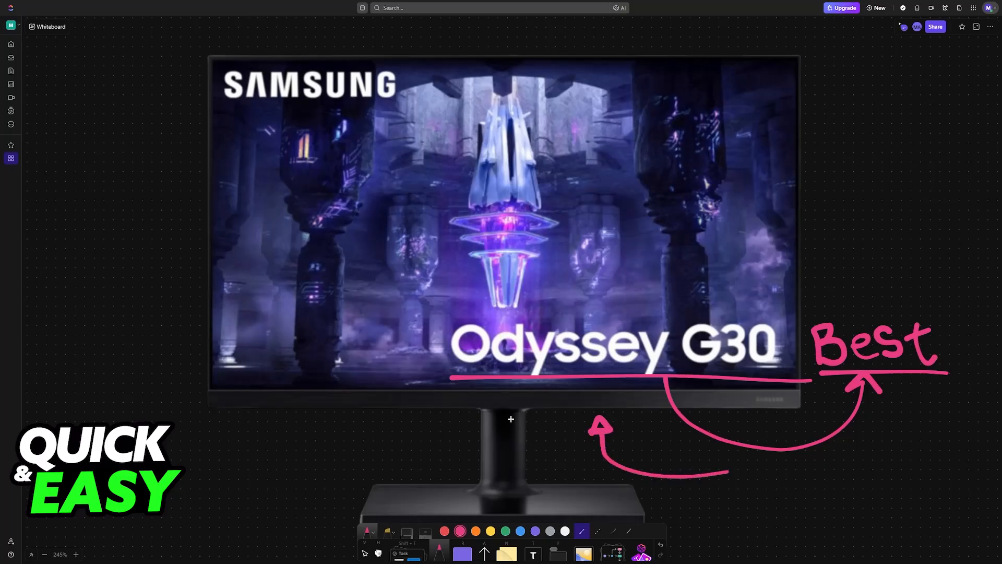
pyautogui.moveTo(725, 354)
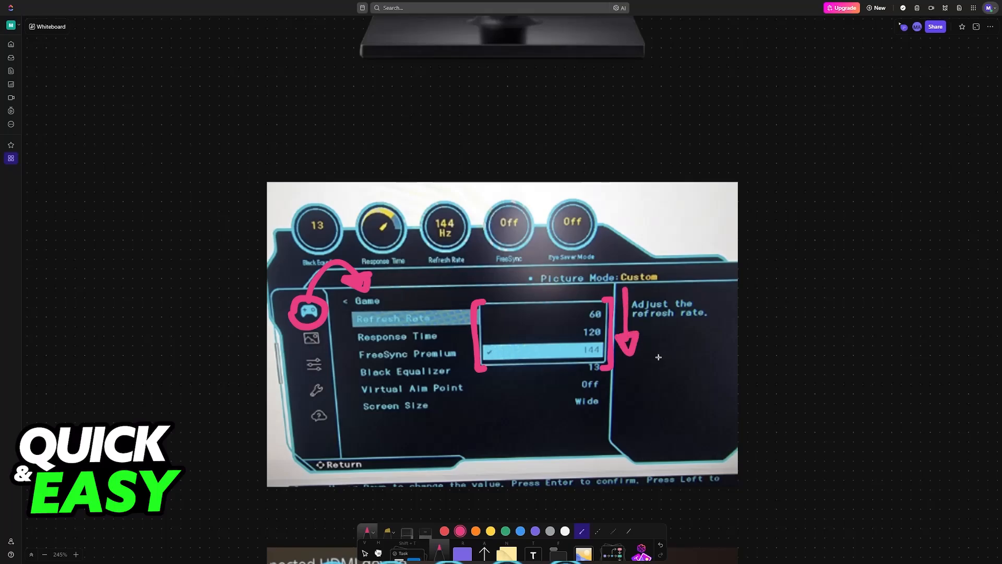
pyautogui.moveTo(649, 368)
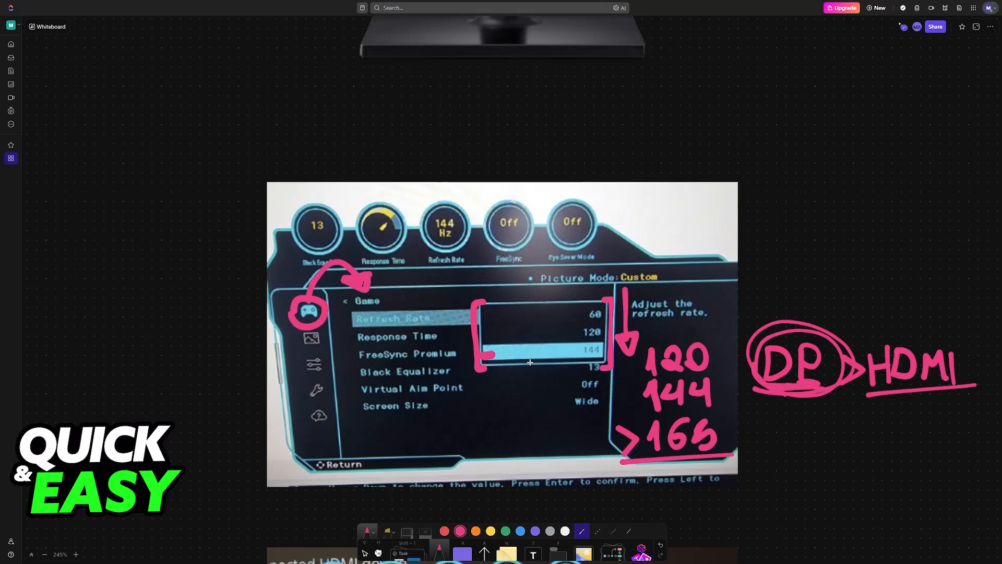
pyautogui.scroll(-3)
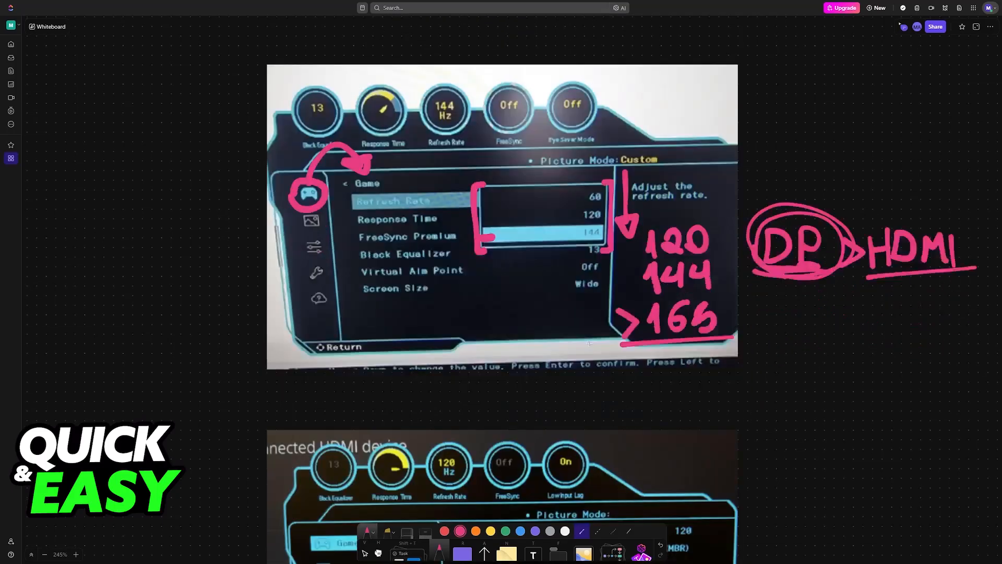
pyautogui.scroll(-3)
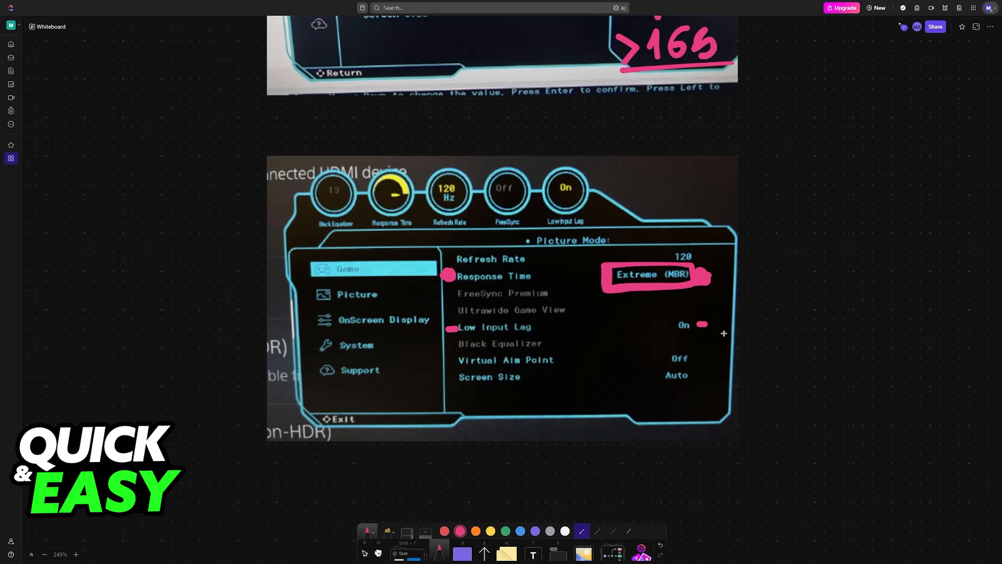
pyautogui.moveTo(459, 363)
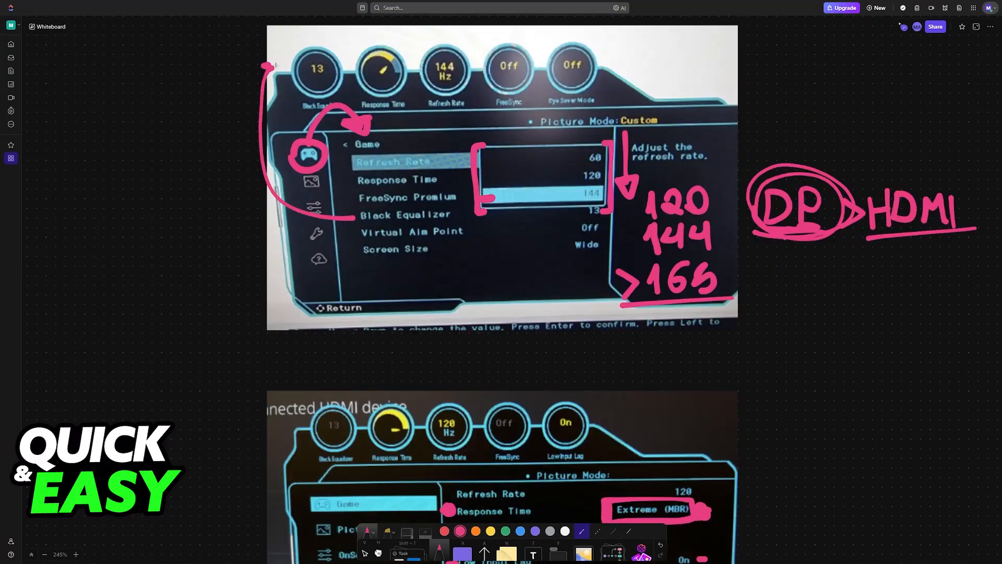
pyautogui.scroll(-3)
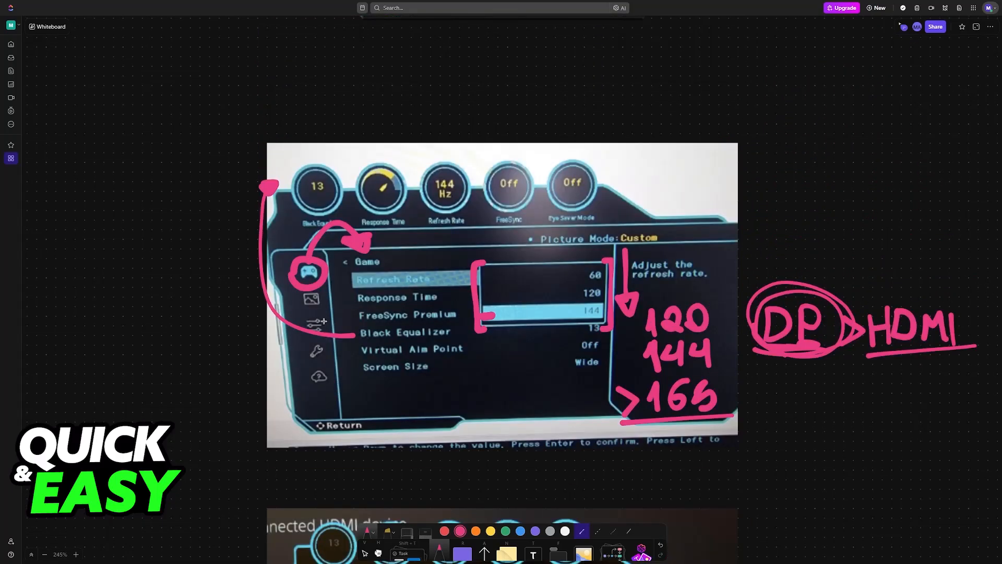
pyautogui.scroll(-3)
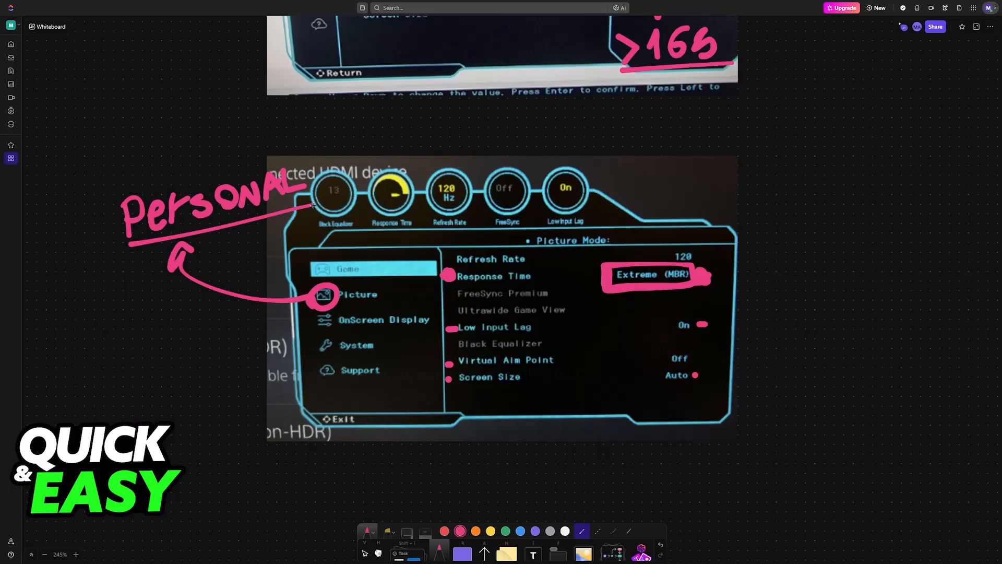
pyautogui.scroll(3)
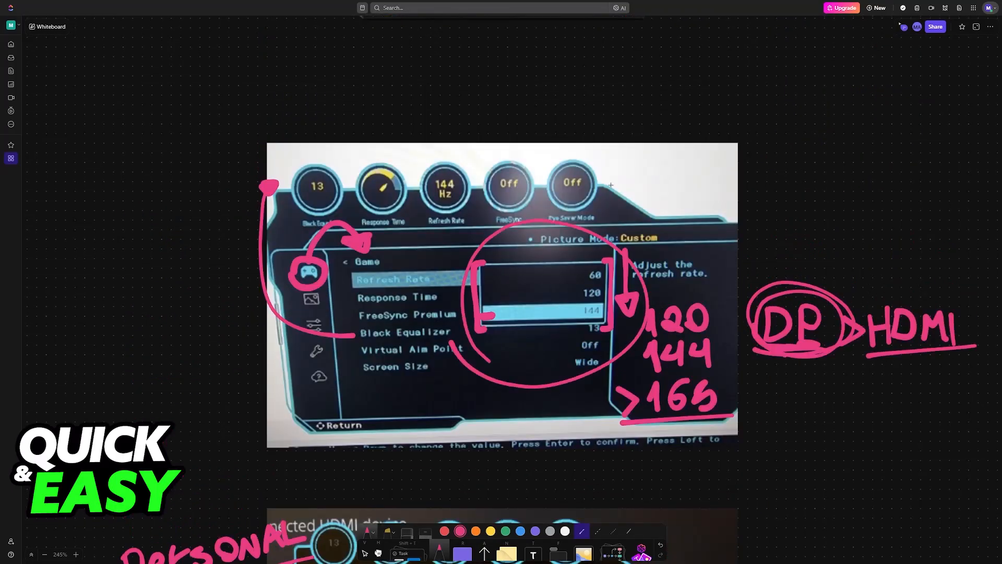
pyautogui.moveTo(677, 335)
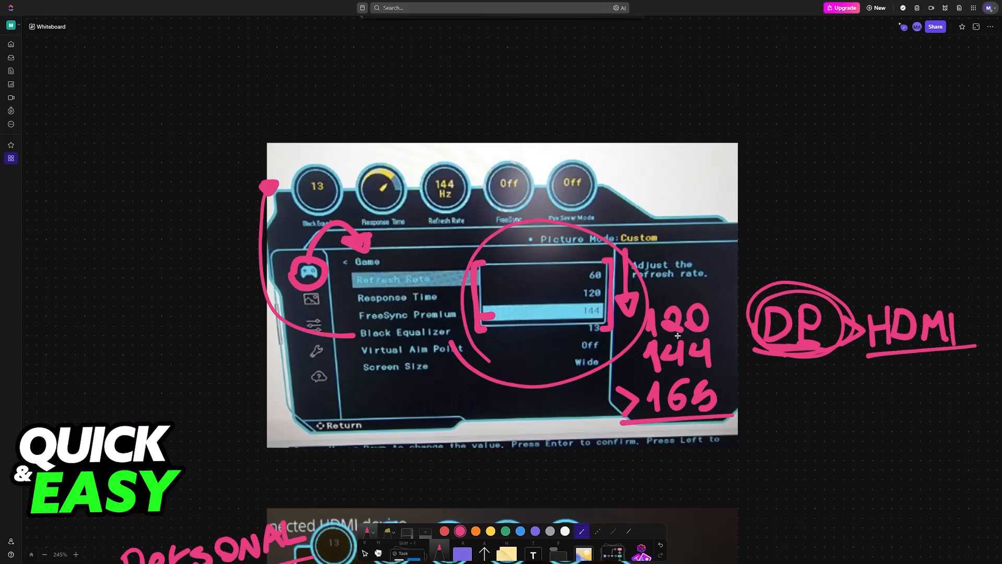